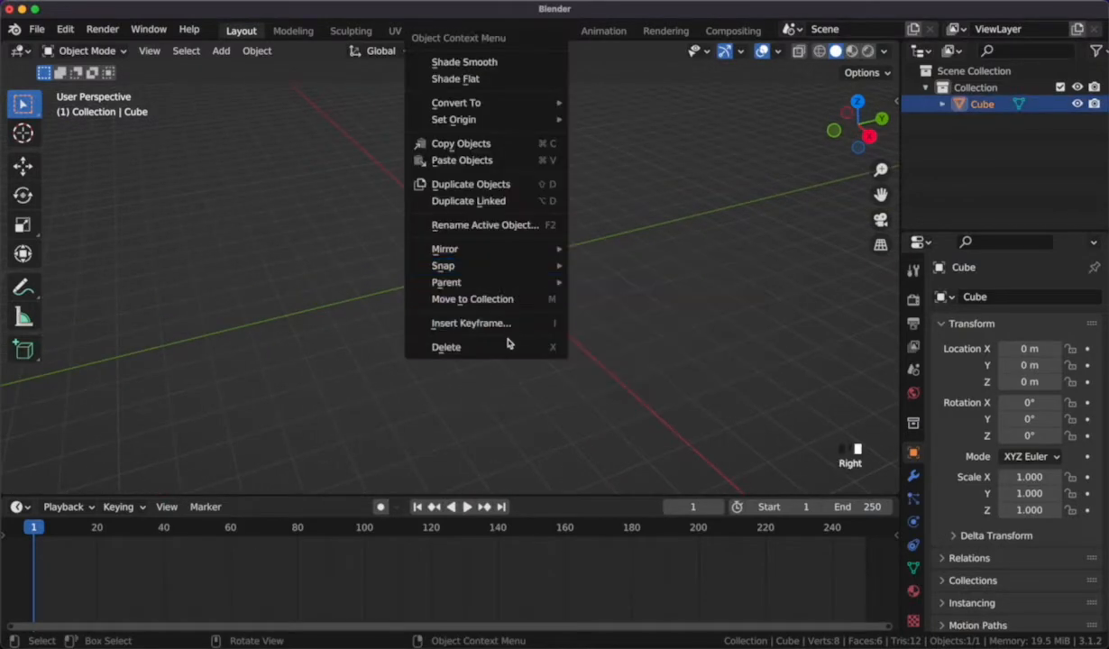
Step: Delete the default cube and add a plane scaled up about six times as the ground
left_click(447, 346)
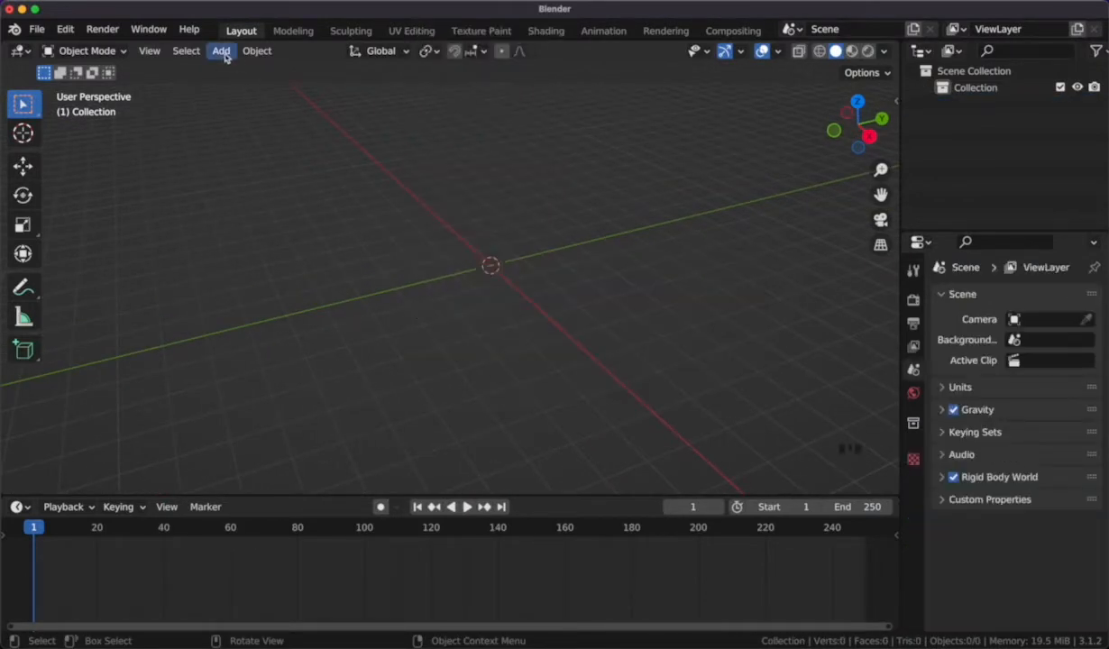
left_click(220, 51)
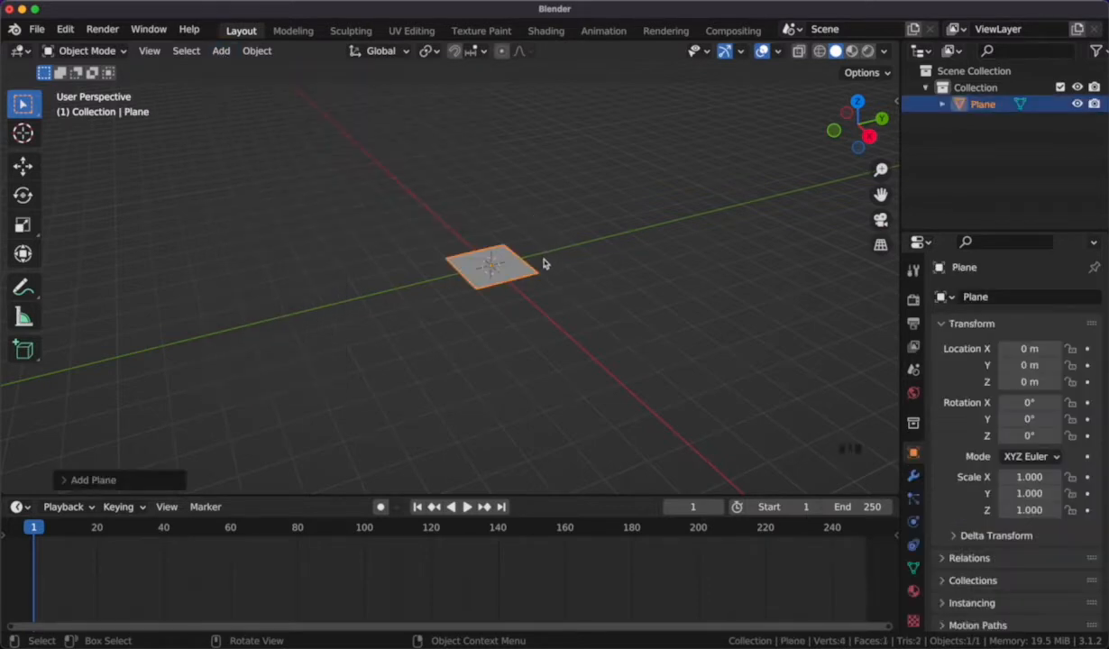
key("s")
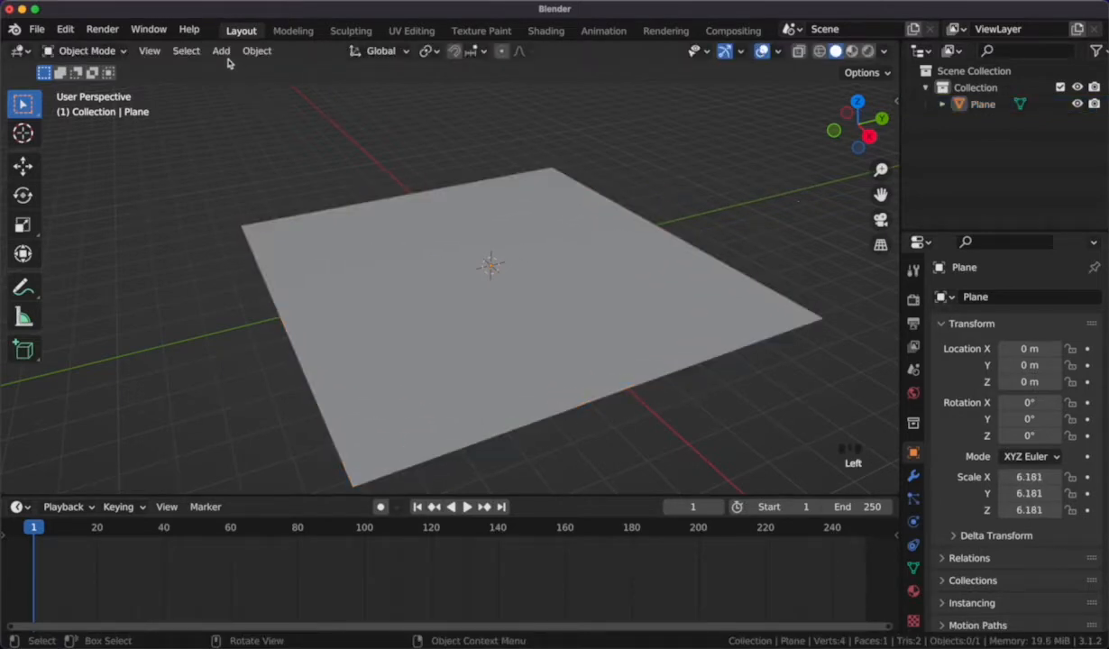
Step: Add a UV sphere and raise it about 4 units above the plane along Z
left_click(220, 51)
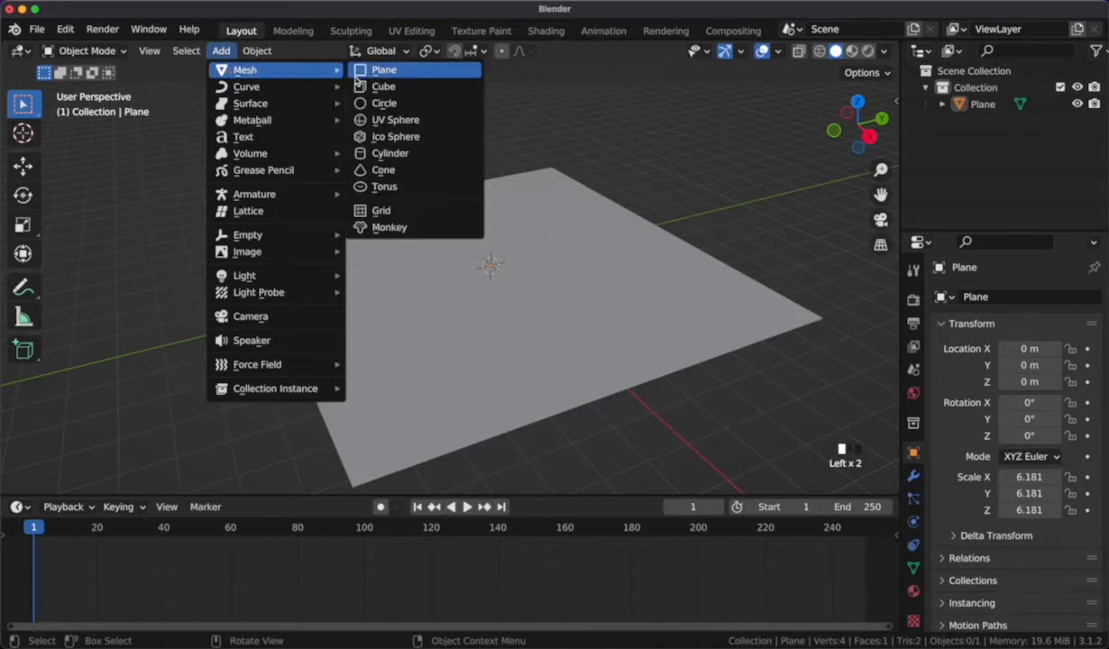
left_click(395, 119)
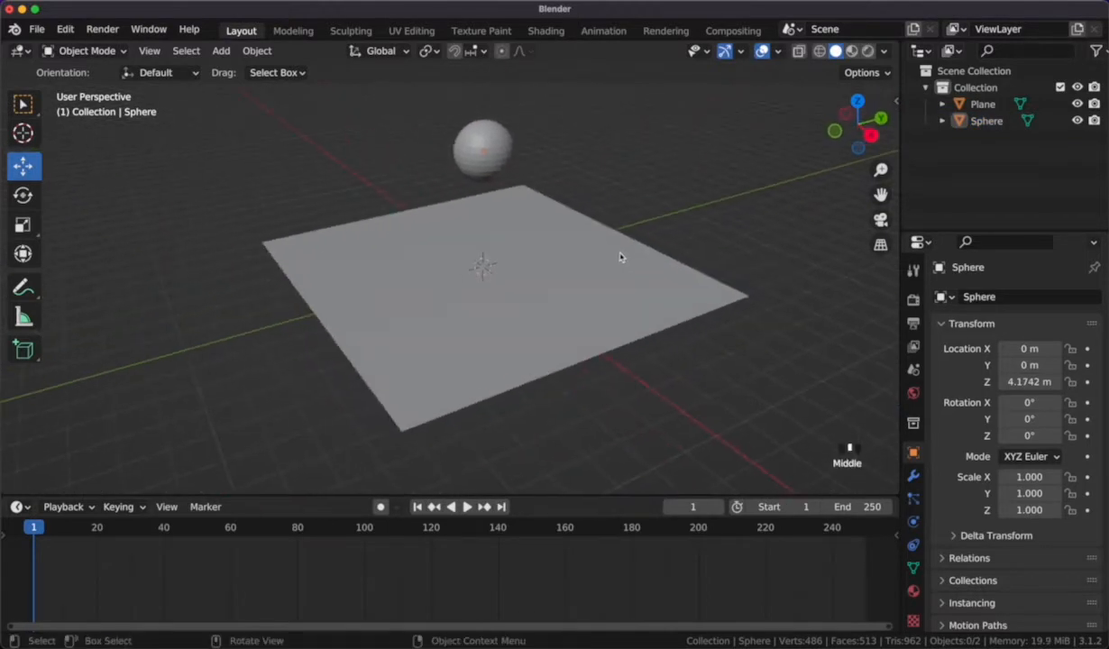
Step: Add a passive rigid body to the plane and an active rigid body to the sphere
left_click(257, 51)
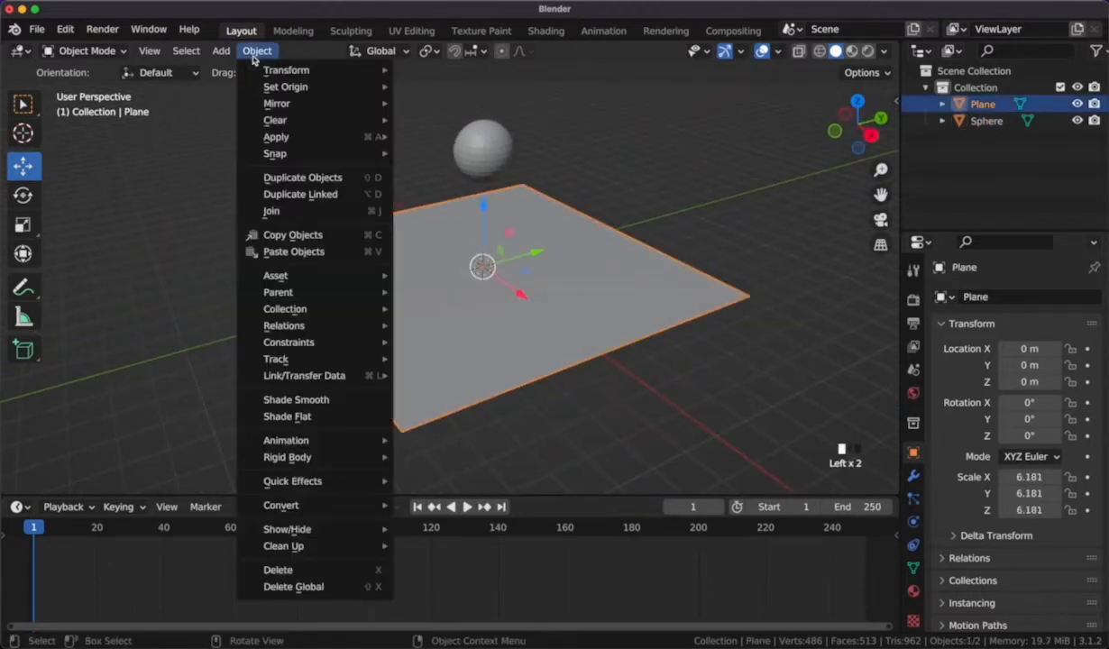
mouse_move(303, 469)
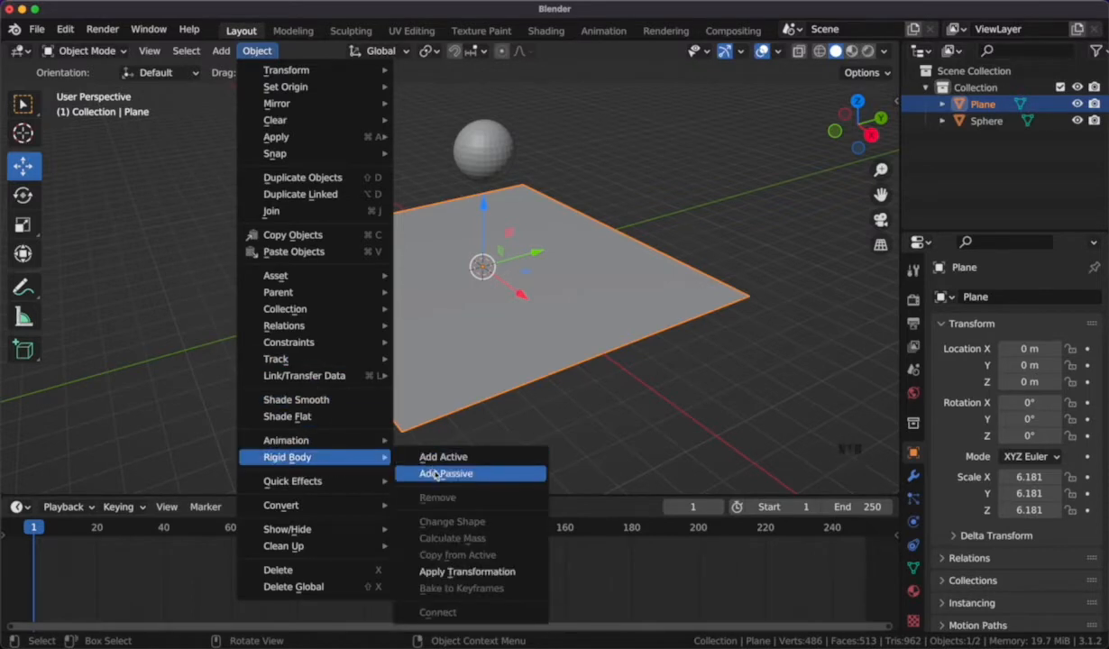
left_click(446, 472)
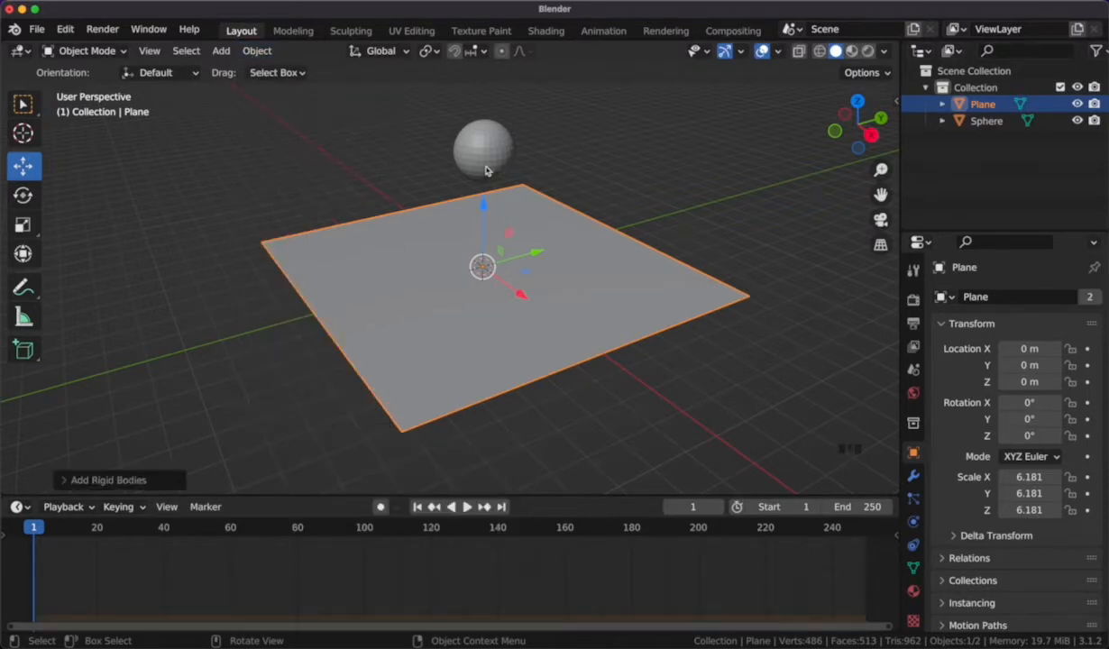
left_click(256, 51)
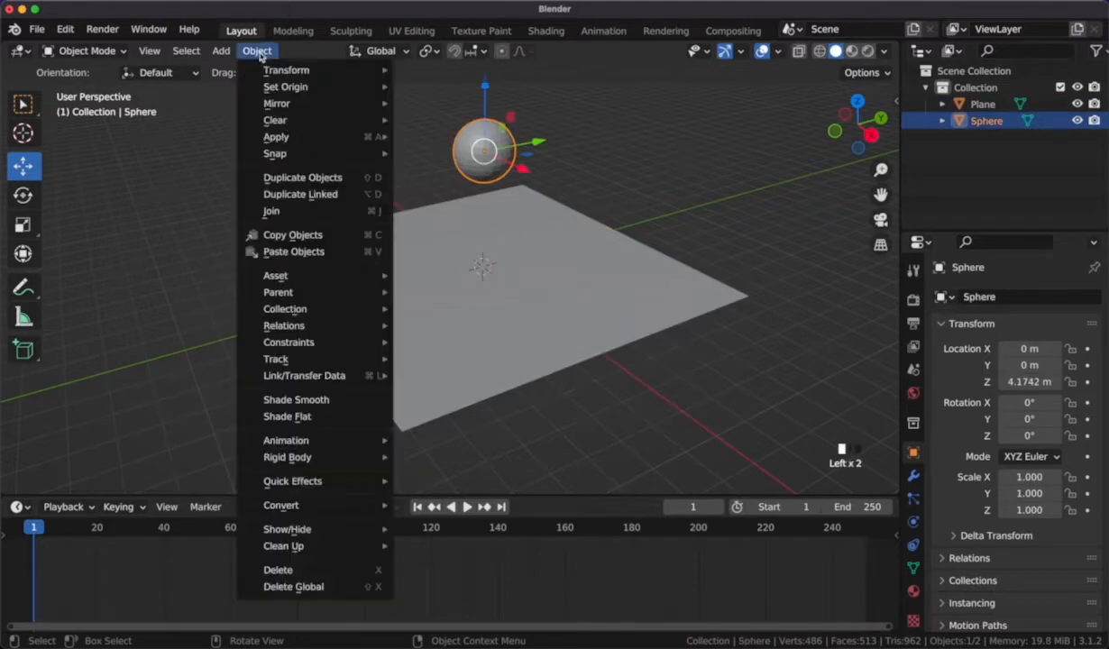
mouse_move(286, 458)
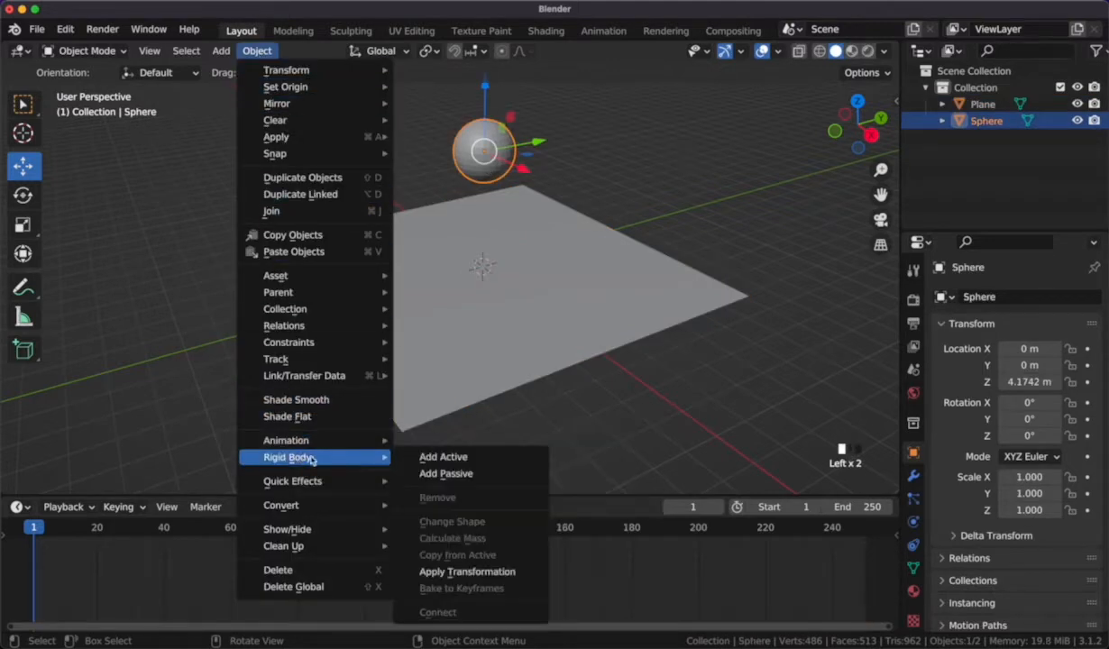
left_click(443, 458)
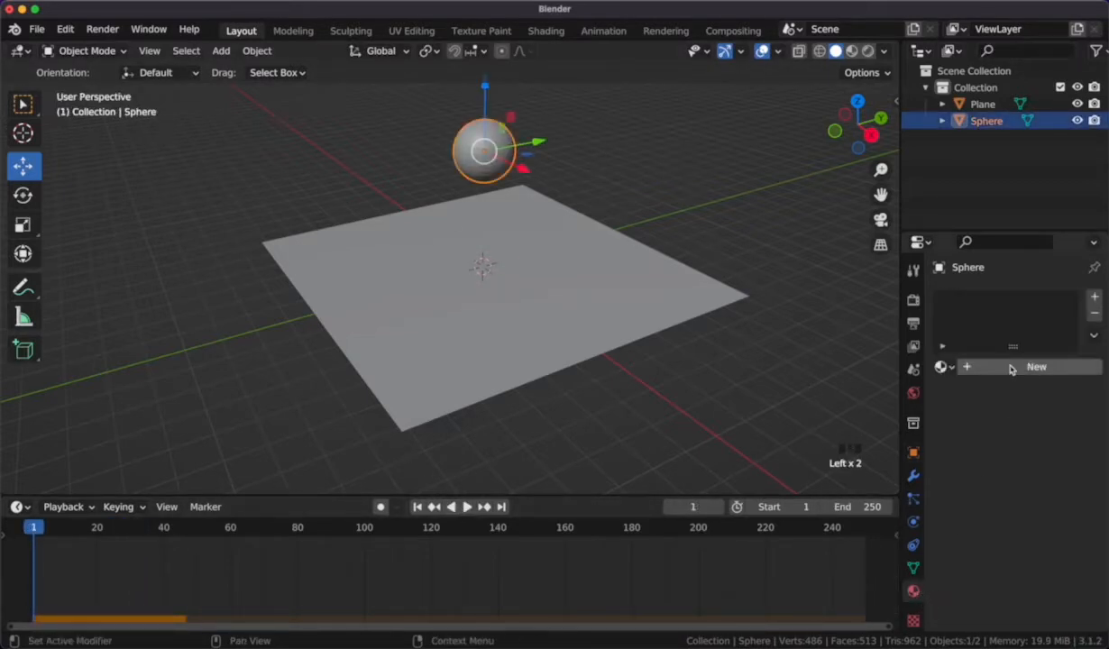
Step: Create a new material for the sphere with a blue base colour and show it in Material Preview
left_click(1035, 366)
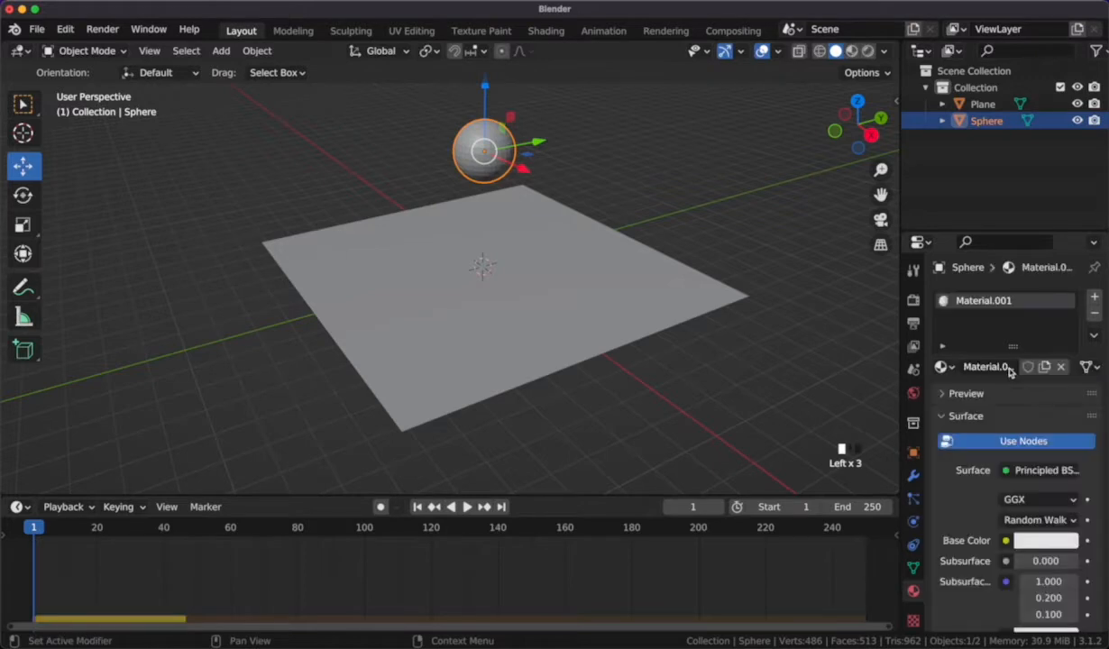
left_click(1046, 541)
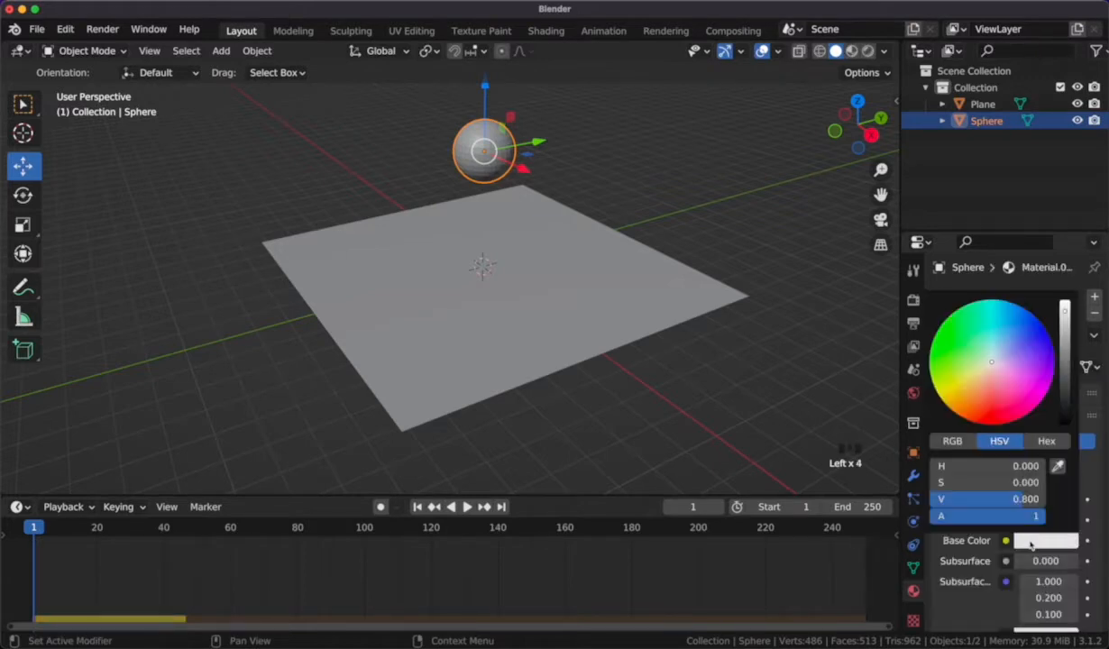
left_click(1019, 335)
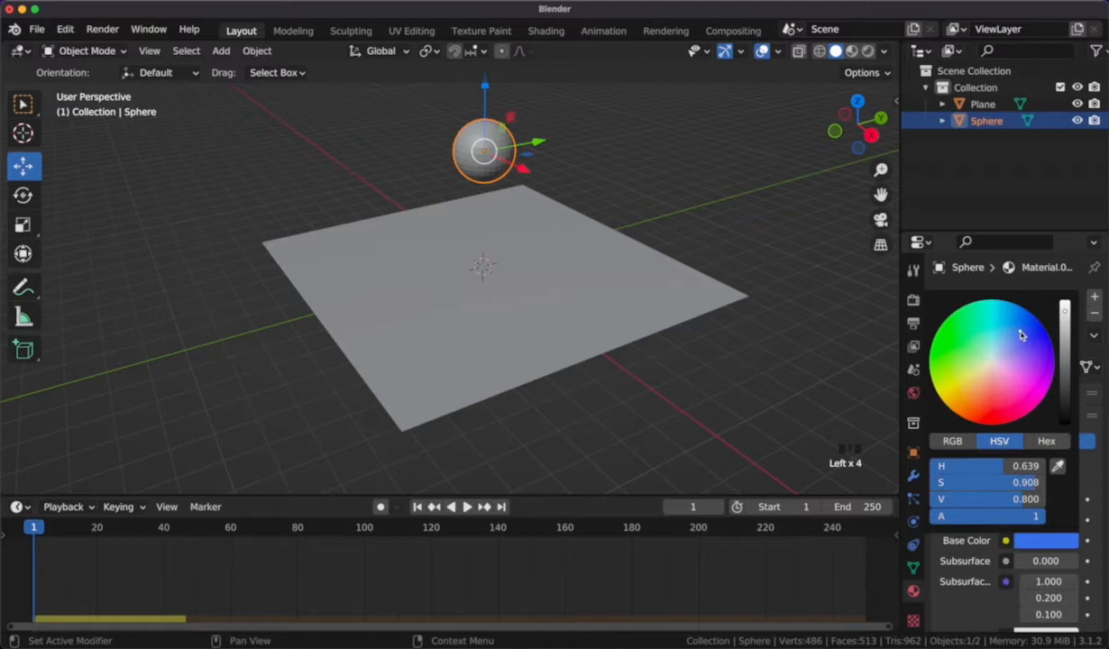
left_click(610, 191)
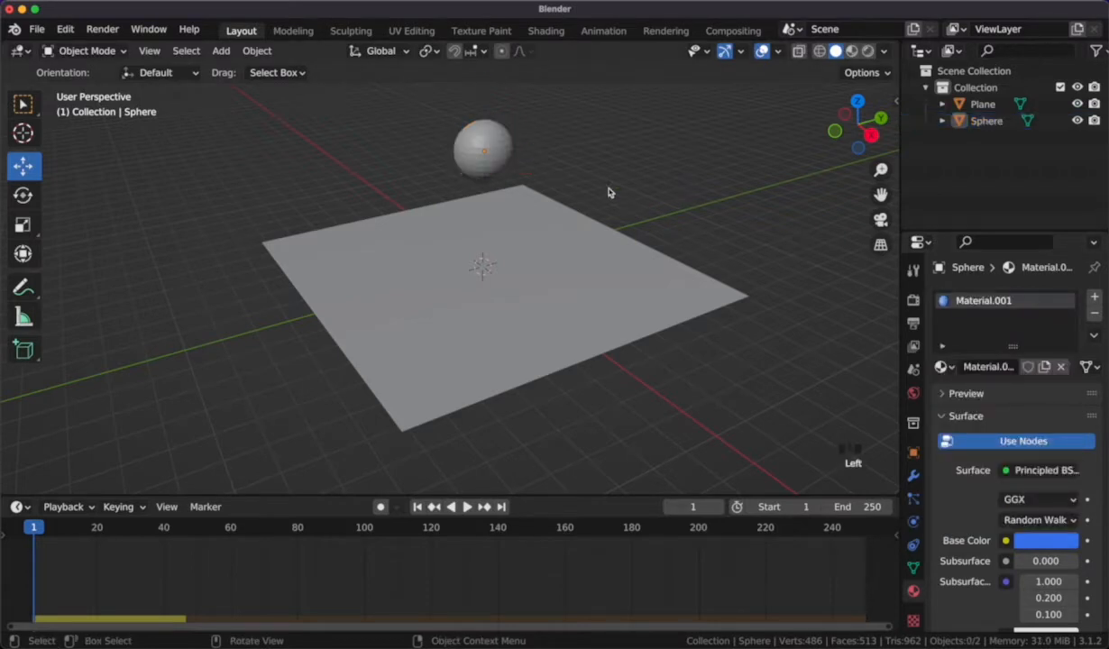
left_click(484, 148)
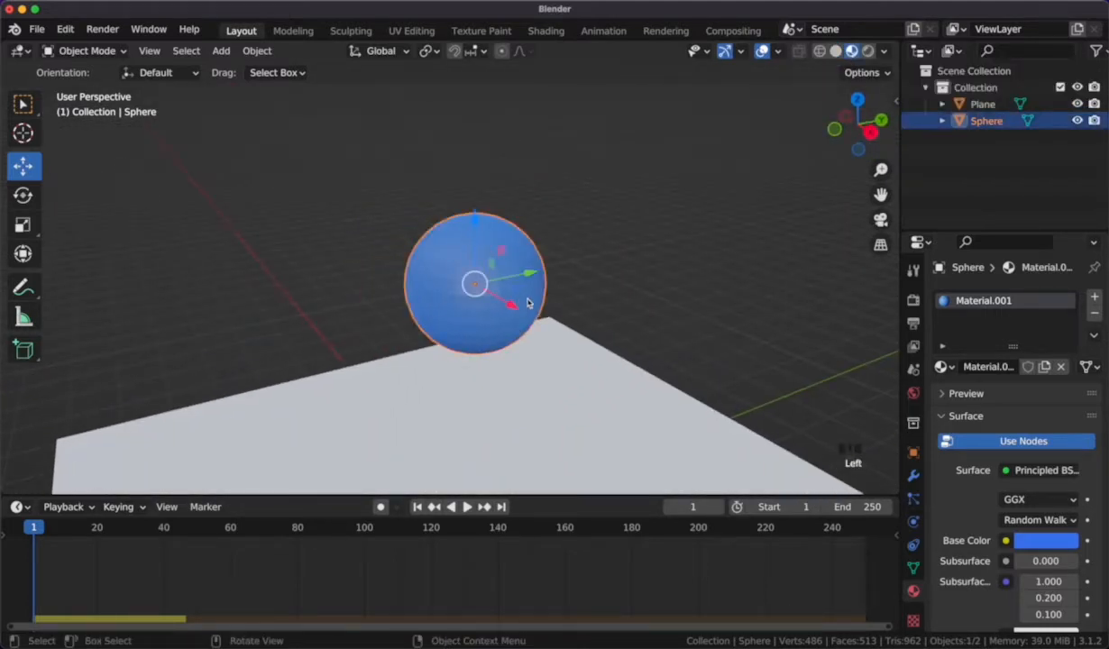
Step: Bring up the Object > Quick Effects list for the selected sphere, showing Cell Fracture
right_click(477, 285)
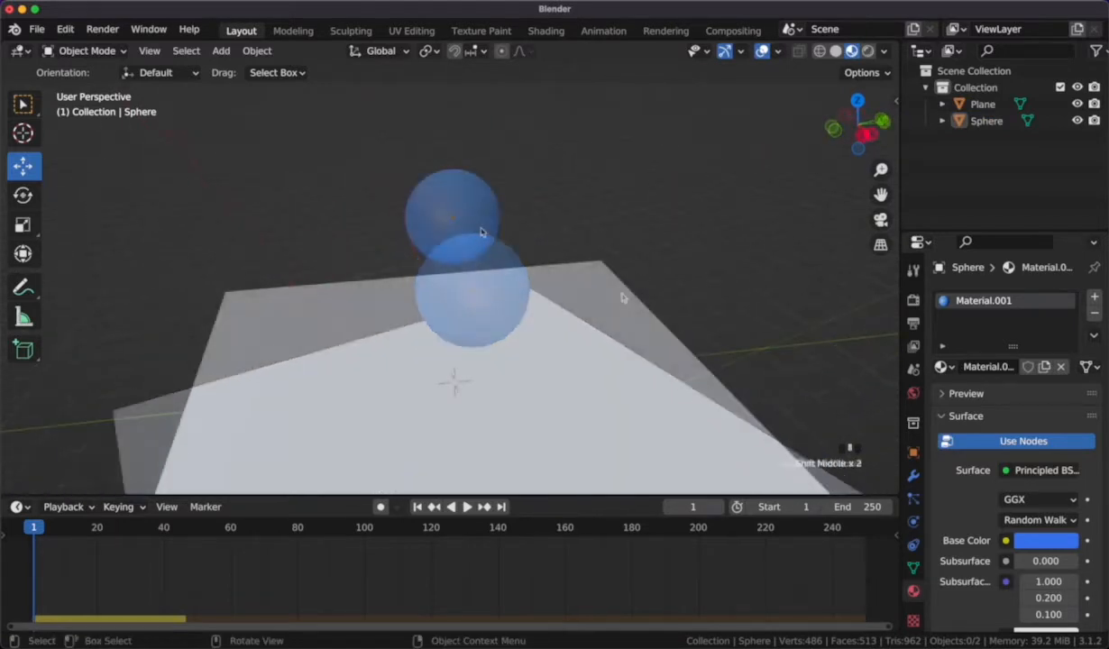
left_click(256, 51)
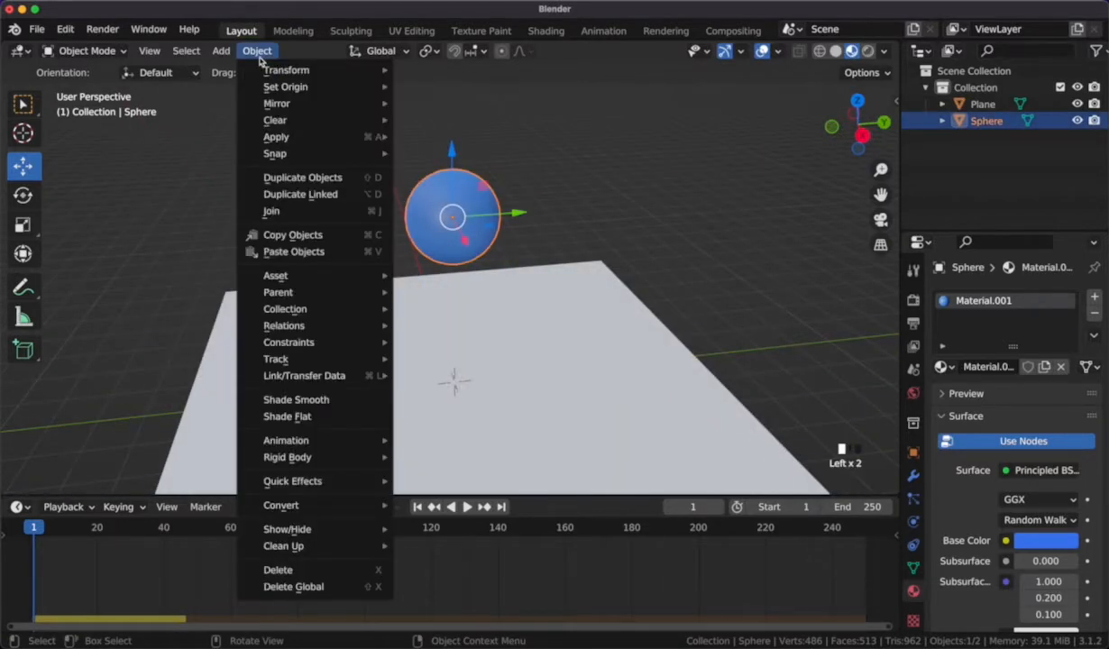
left_click(293, 480)
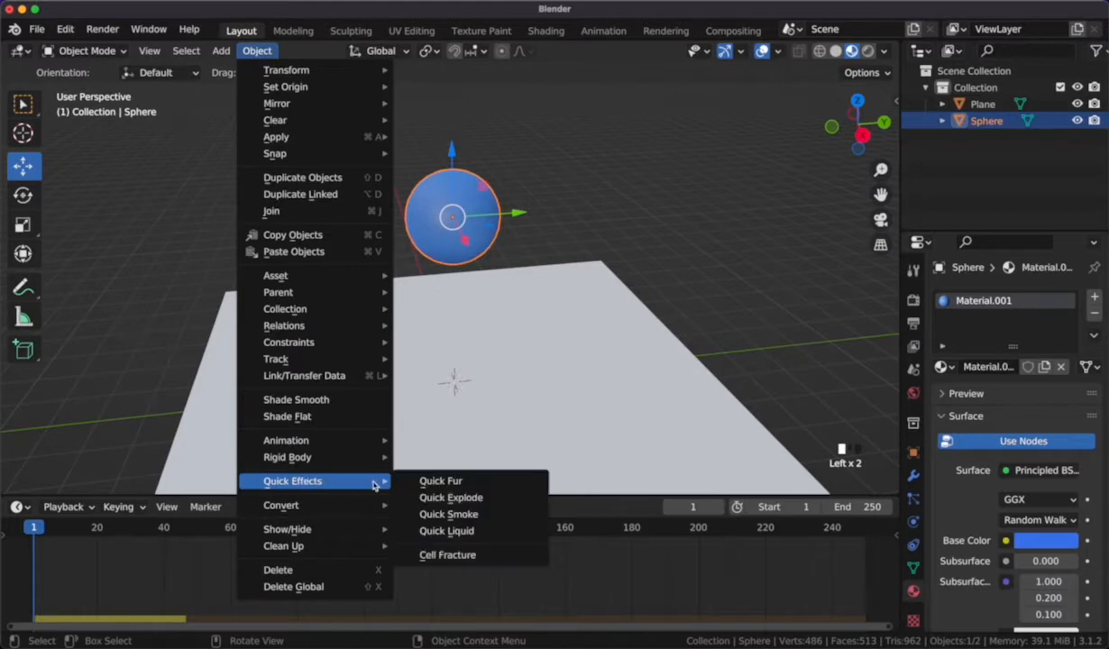
mouse_move(447, 555)
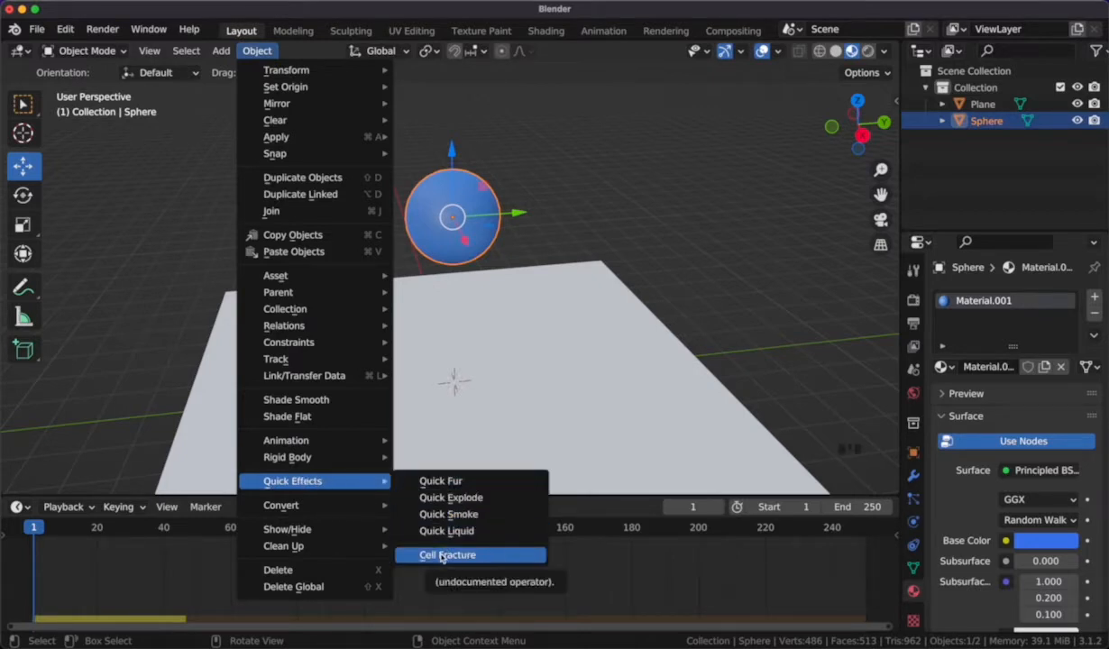
Step: Run Cell Fracture with Own Particles source to split the sphere into many pieces
left_click(447, 555)
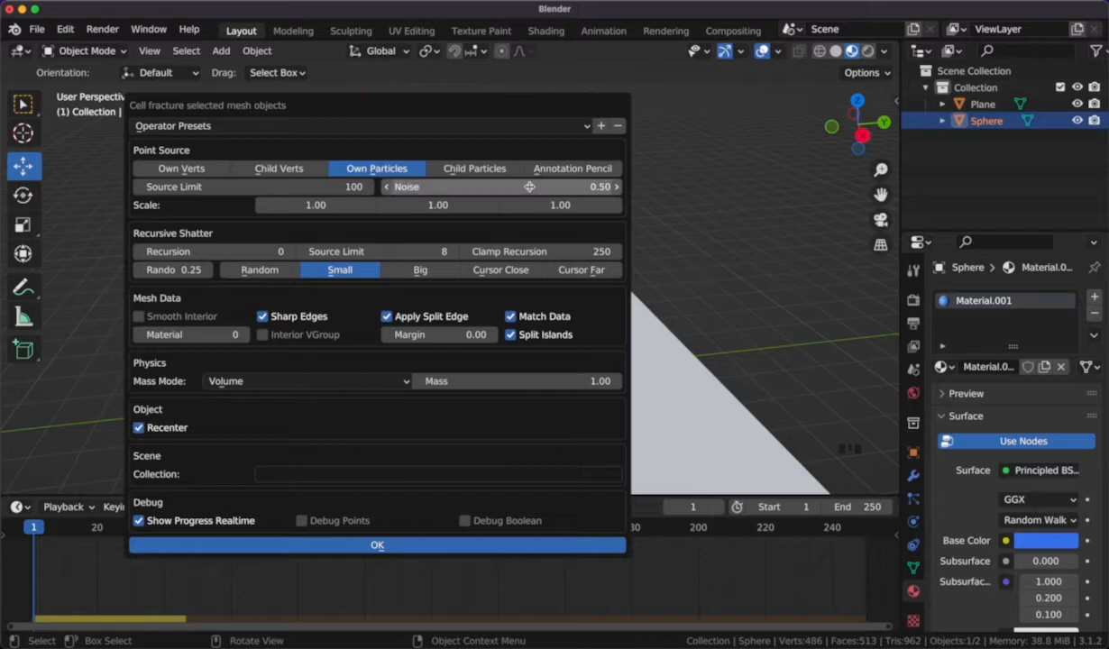
mouse_move(328, 481)
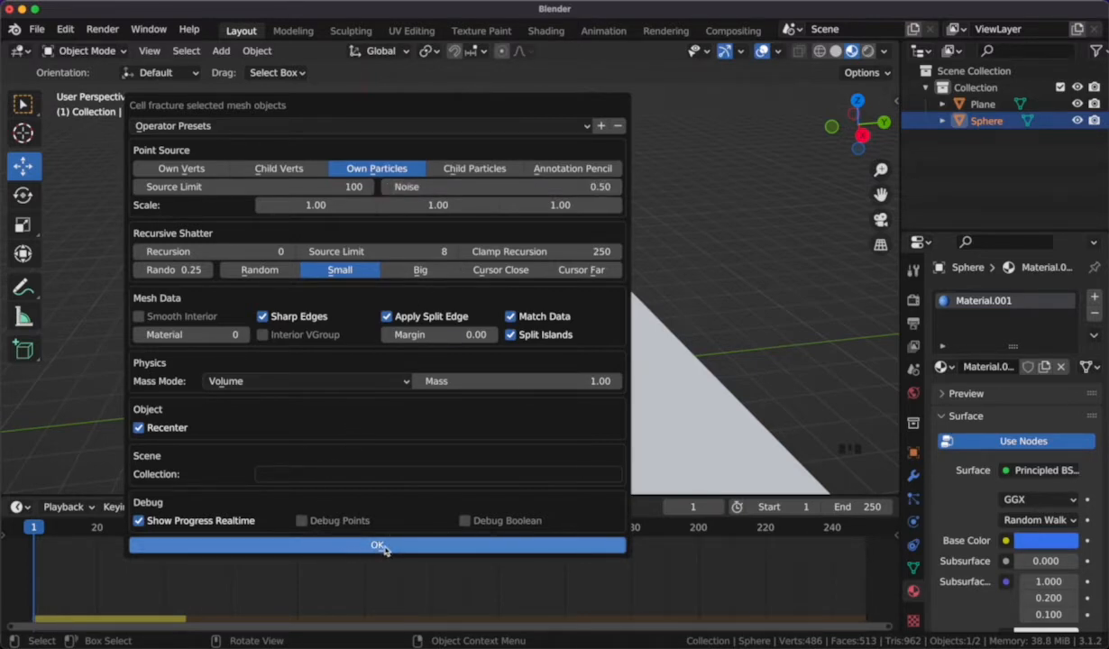
left_click(377, 545)
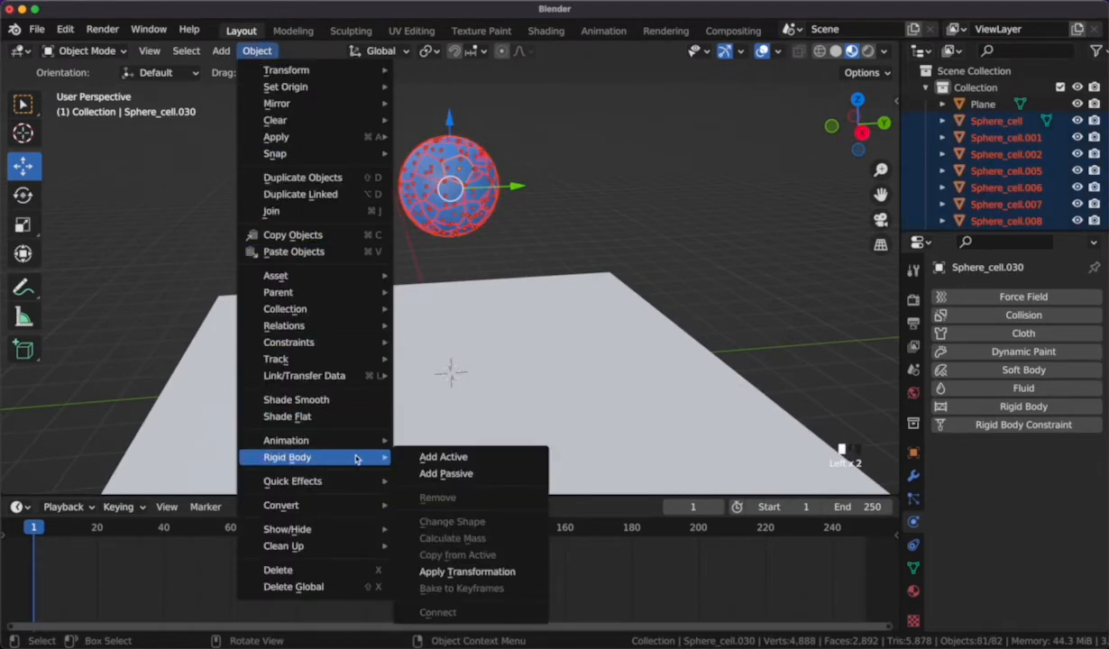
Step: Make all the Sphere_cell pieces active rigid bodies so they respond to gravity
left_click(444, 456)
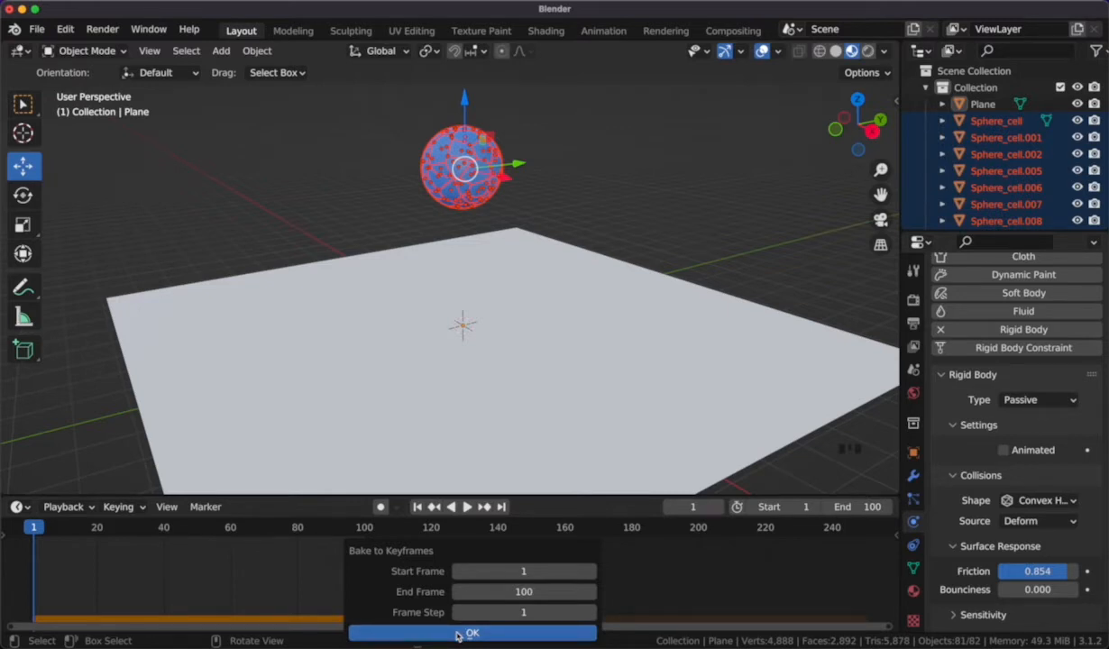
Step: Bake the rigid-body simulation to keyframes for frames 1–100 and play back the falling pieces
left_click(472, 634)
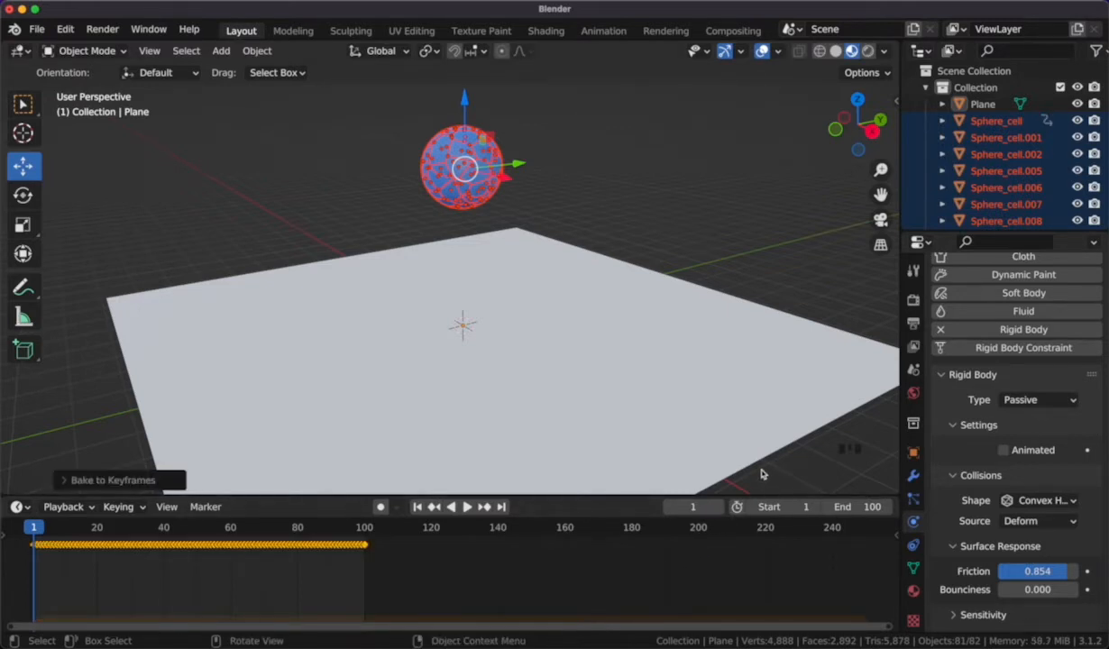
mouse_move(393, 202)
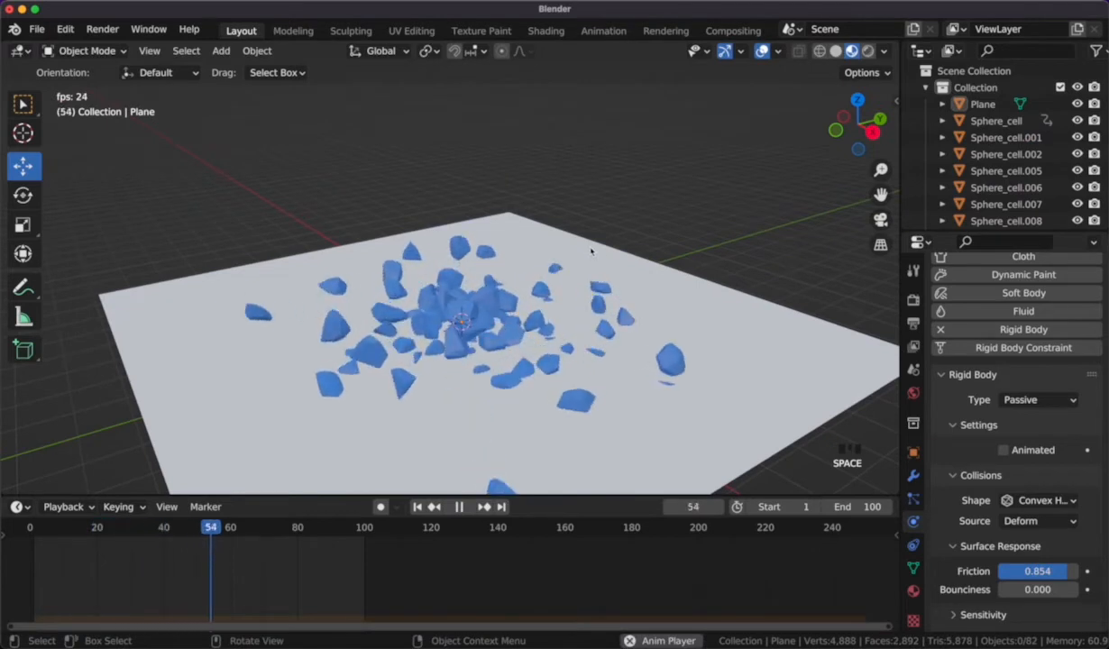
key("shift+Left")
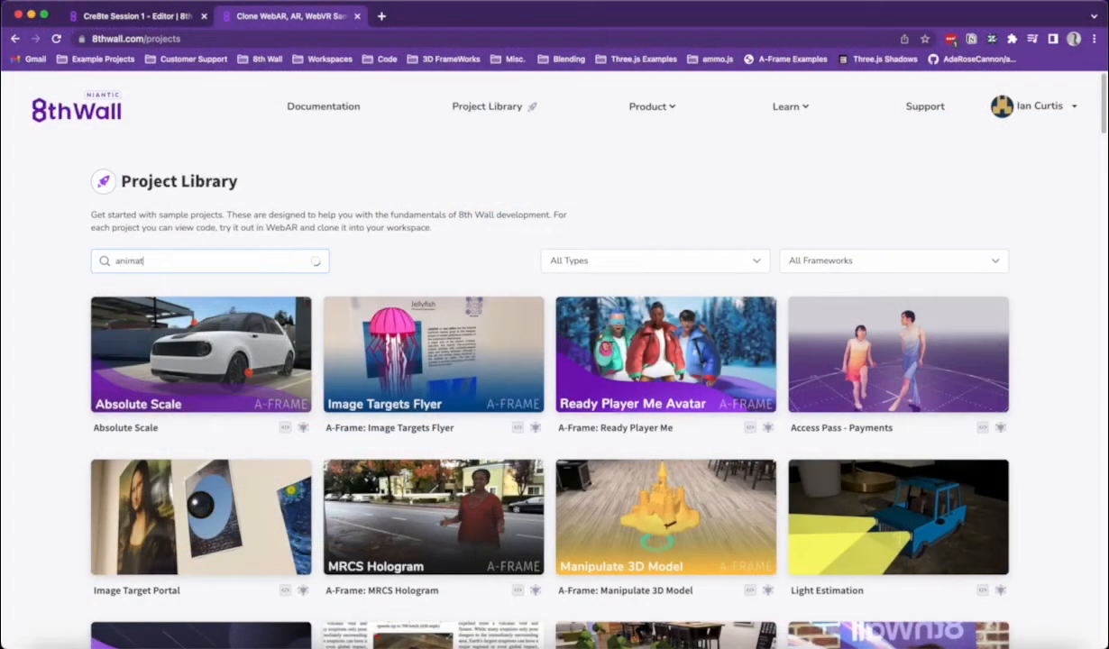
Step: Search the Project Library for 'animation' and open the A-Frame: Animation Mixer sample
type("ion")
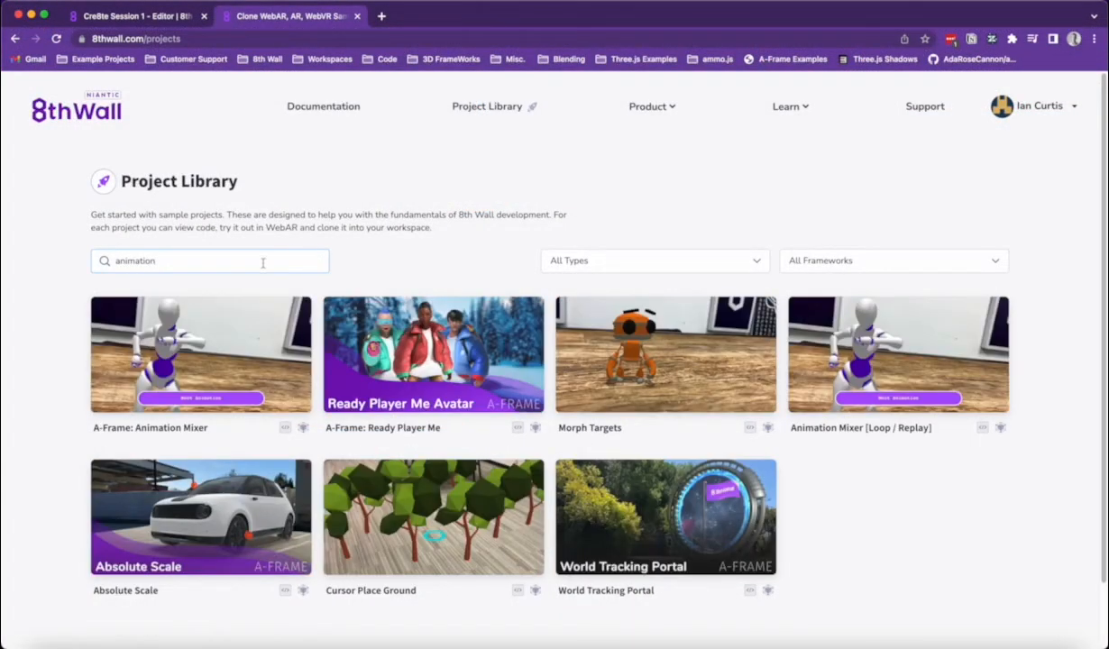
left_click(201, 353)
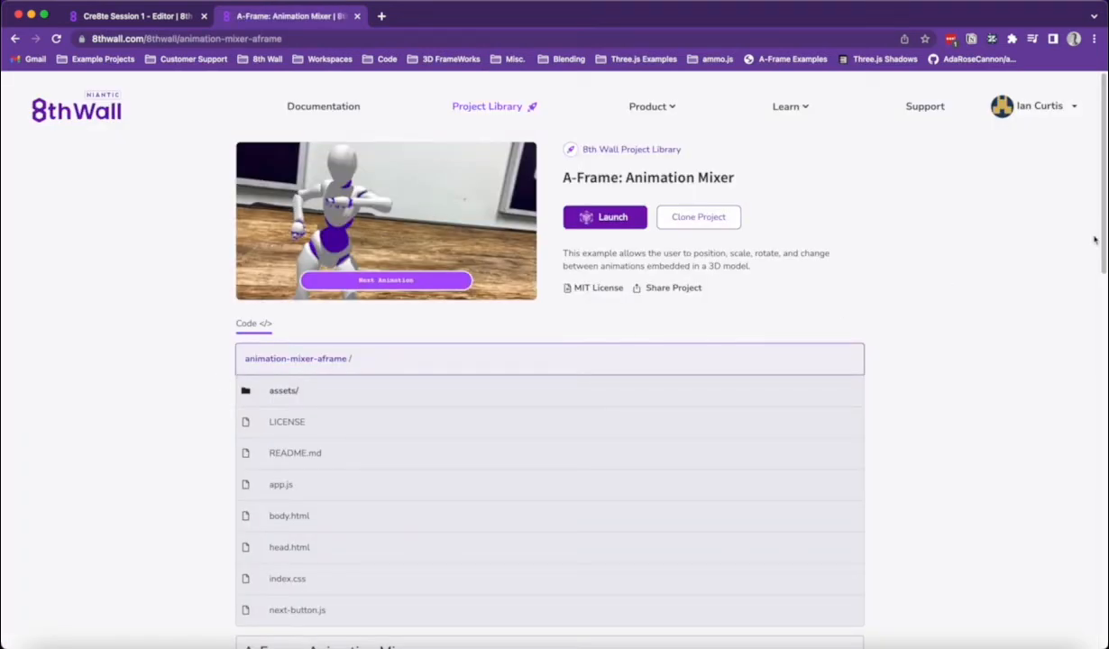
scroll("down", 3)
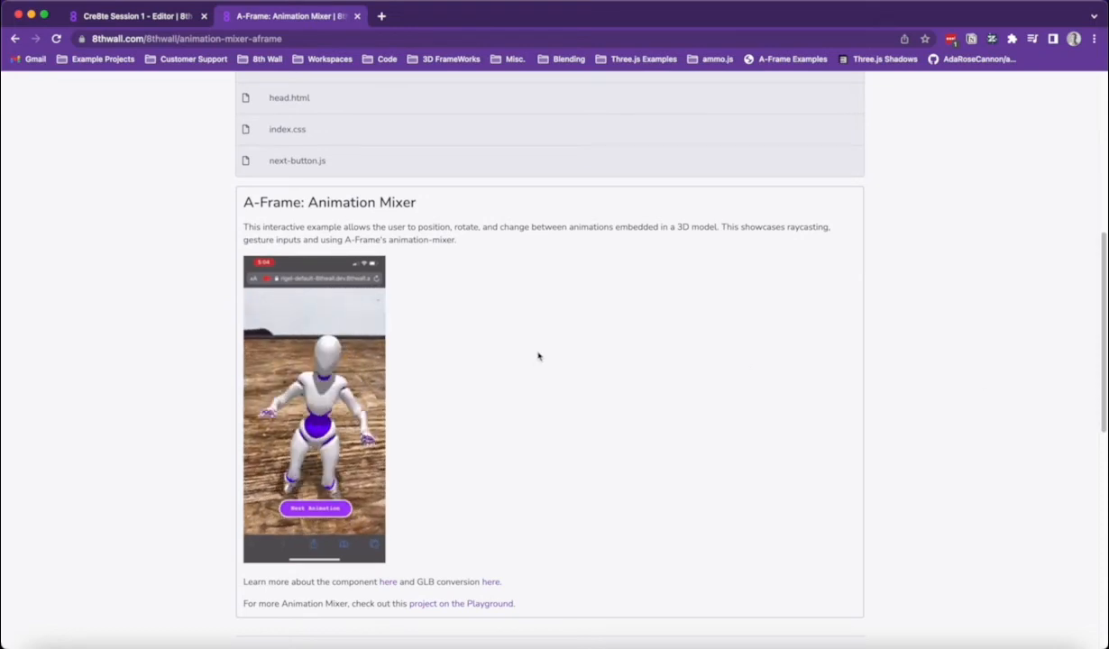
scroll("up", 3)
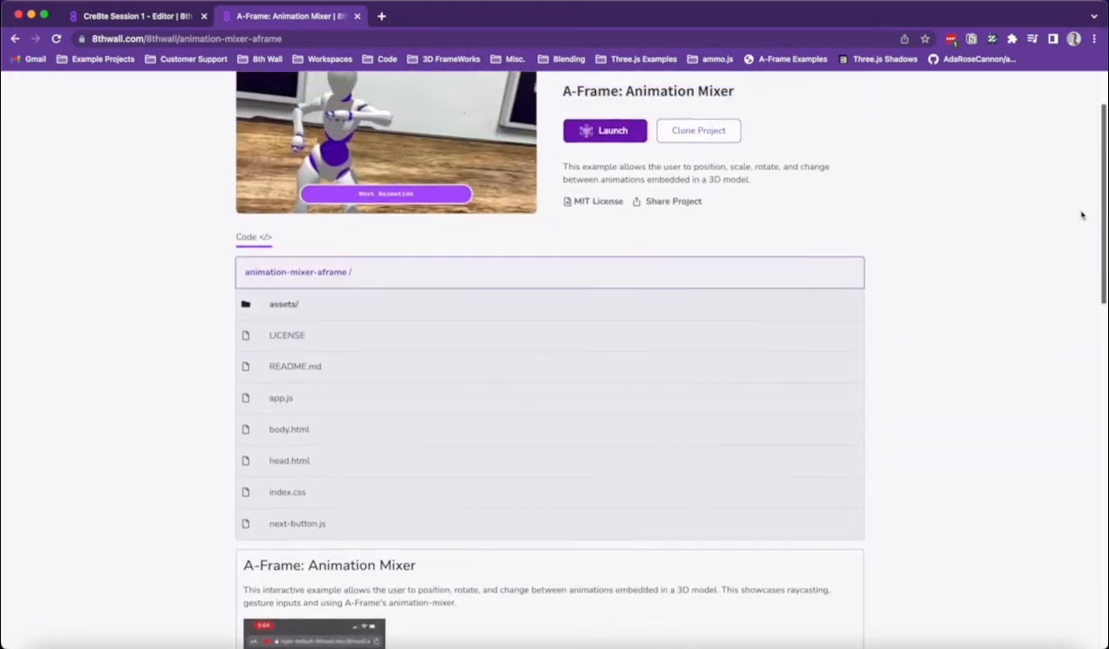
left_click(595, 15)
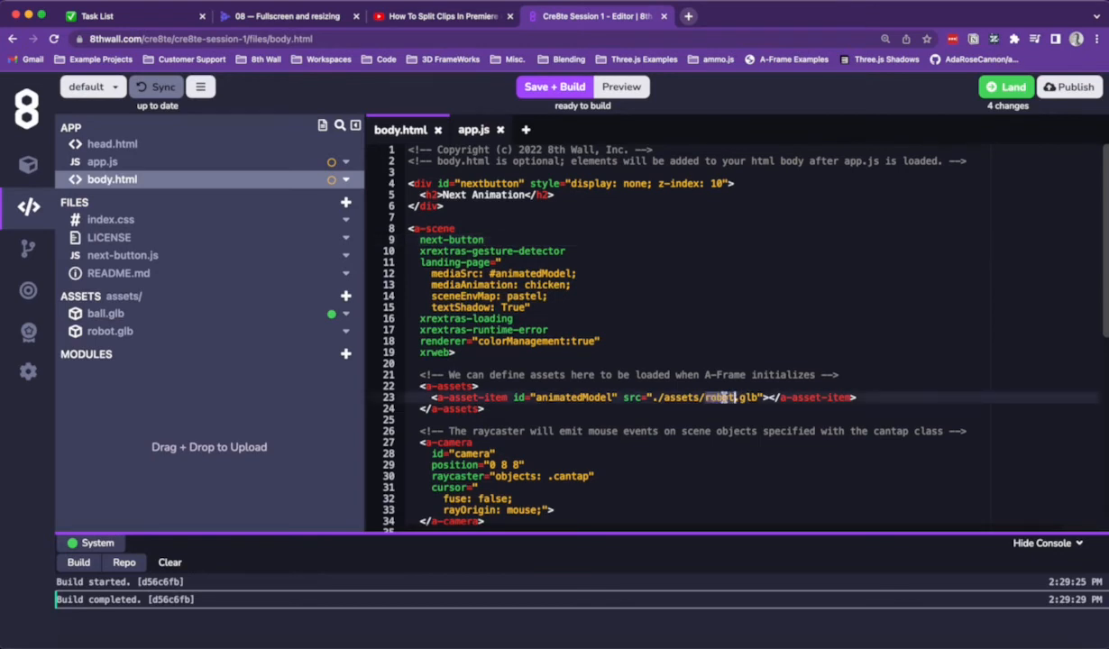
Step: Point the animated model asset in body.html to ball.glb instead of robot.glb
type("ball")
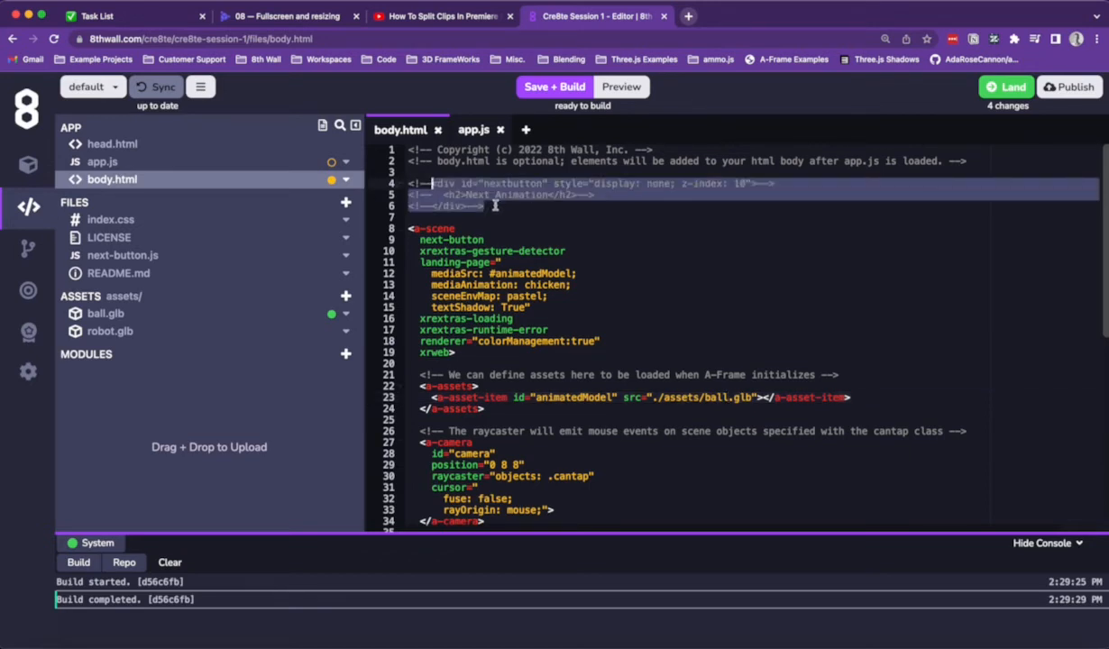
mouse_move(197, 162)
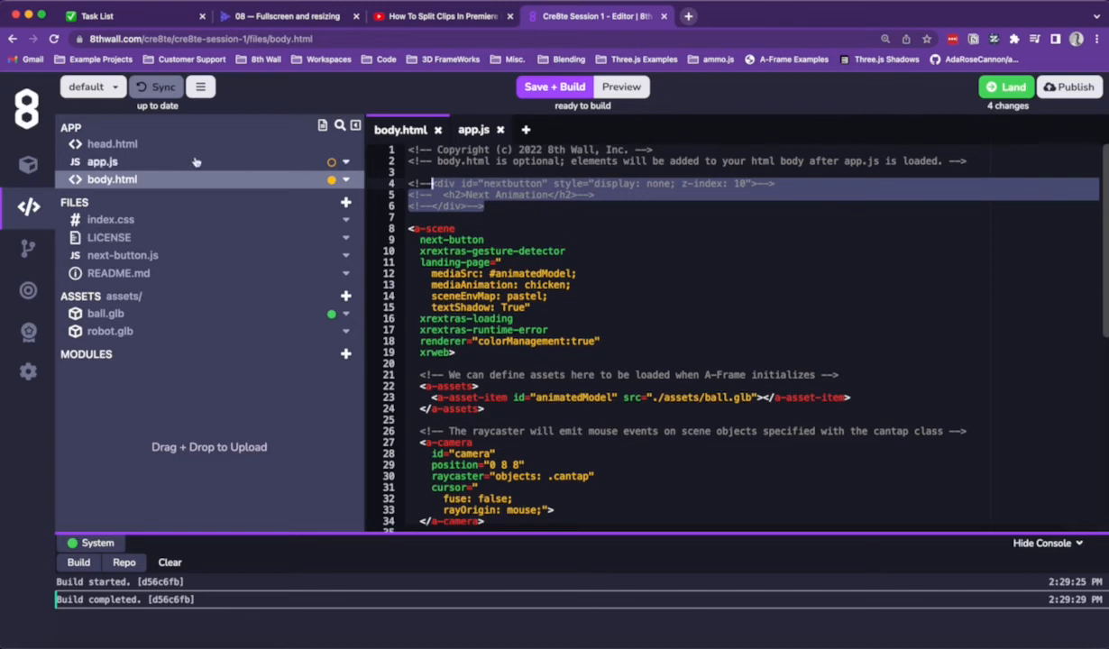
left_click(473, 130)
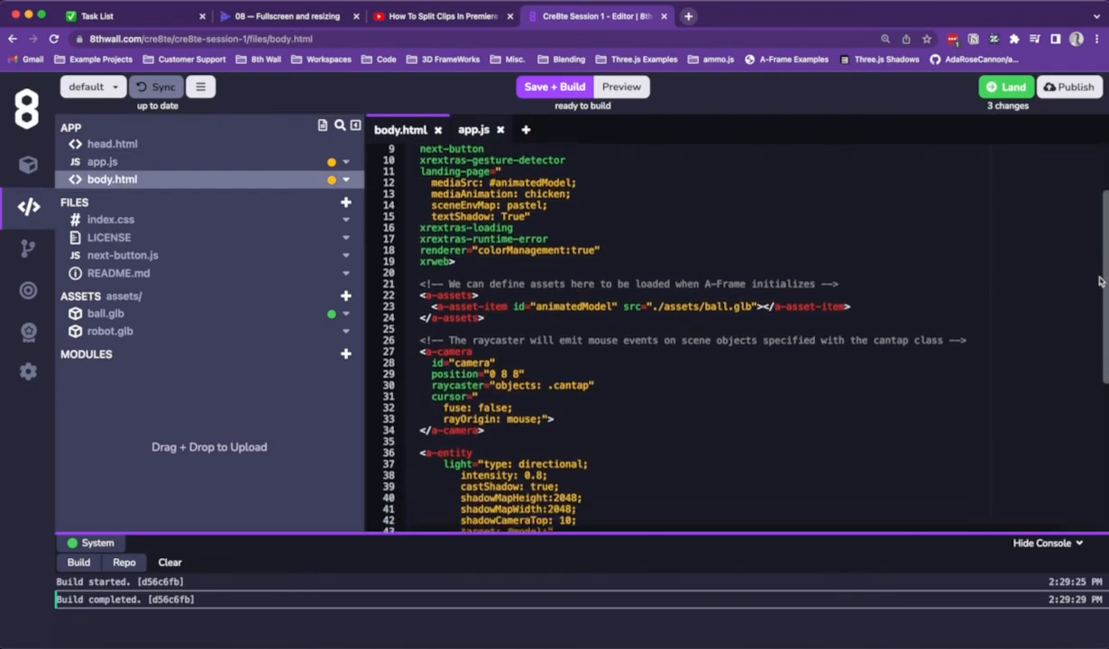
Step: Set animation-mixer in body.html to clip '*' with loop 'pingpong', then Save + Build
scroll("down", 3)
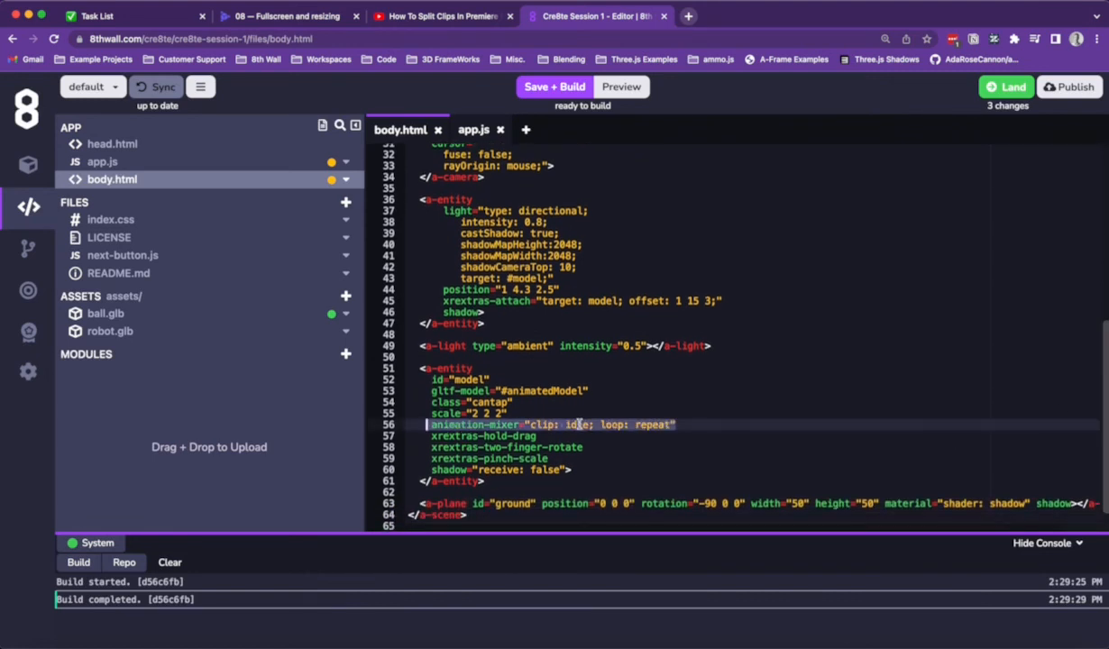
type("*")
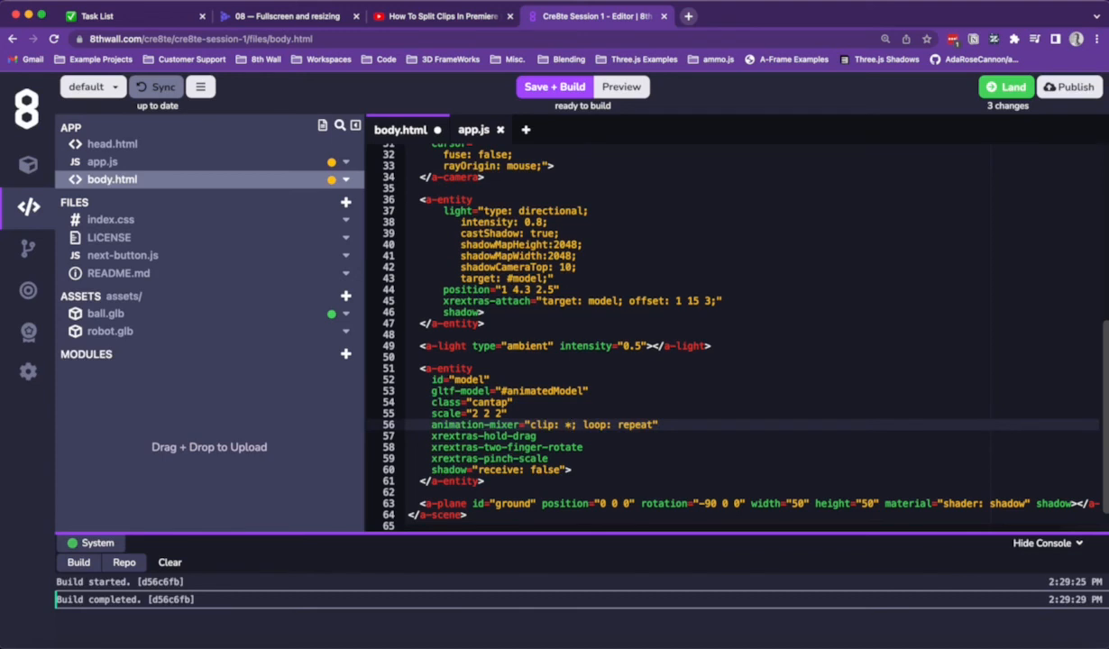
double_click(635, 426)
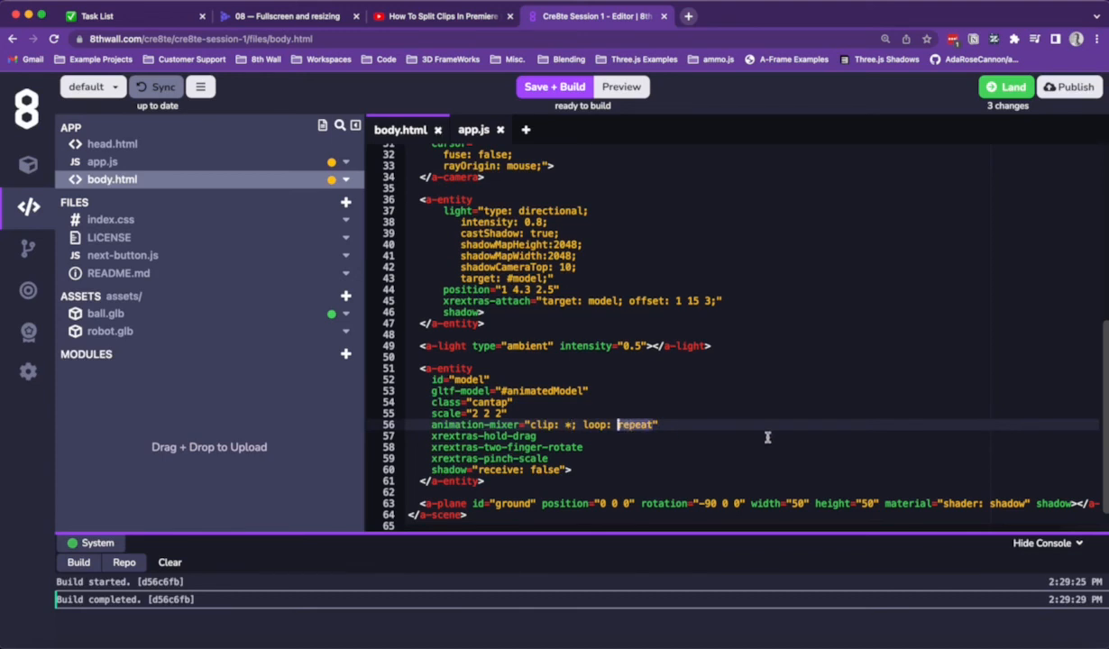
type("pingpong")
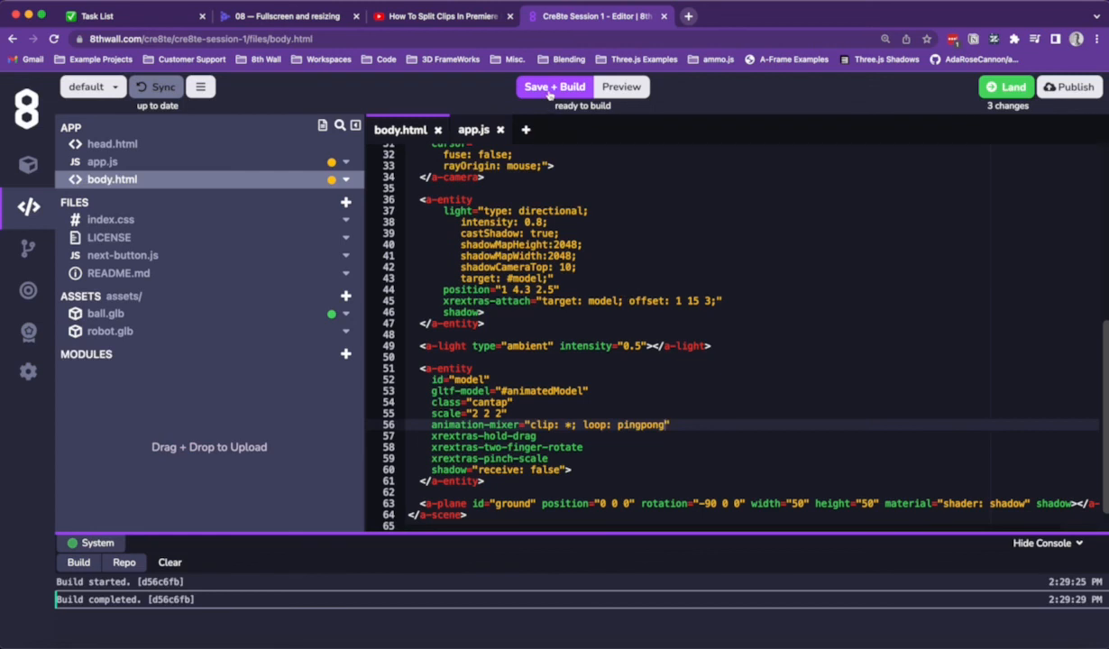
left_click(553, 87)
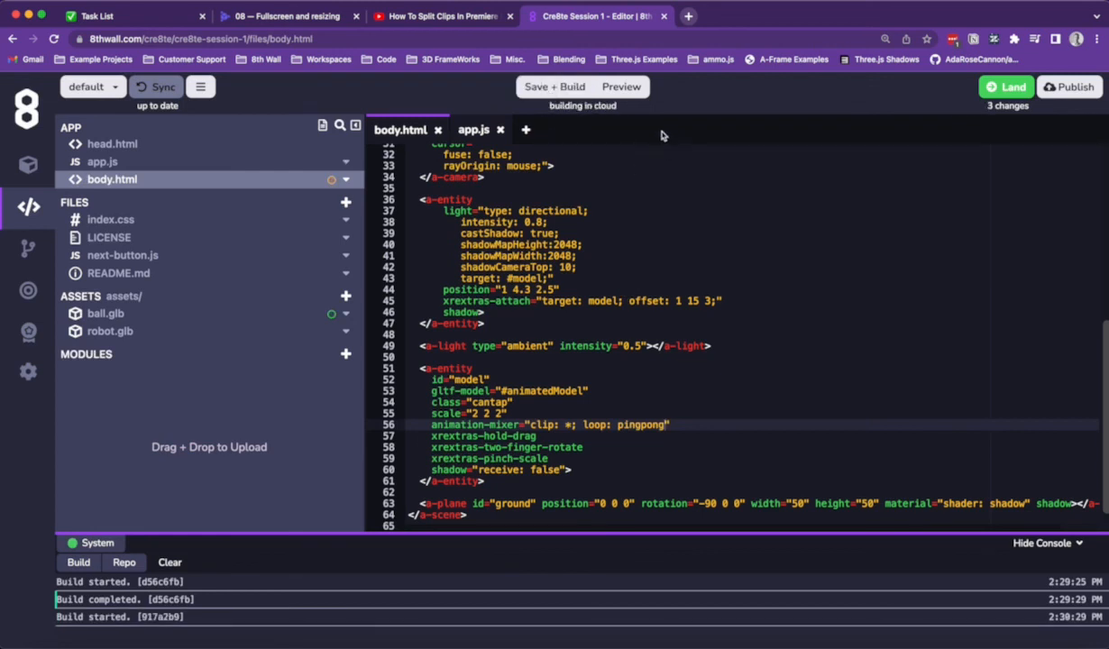